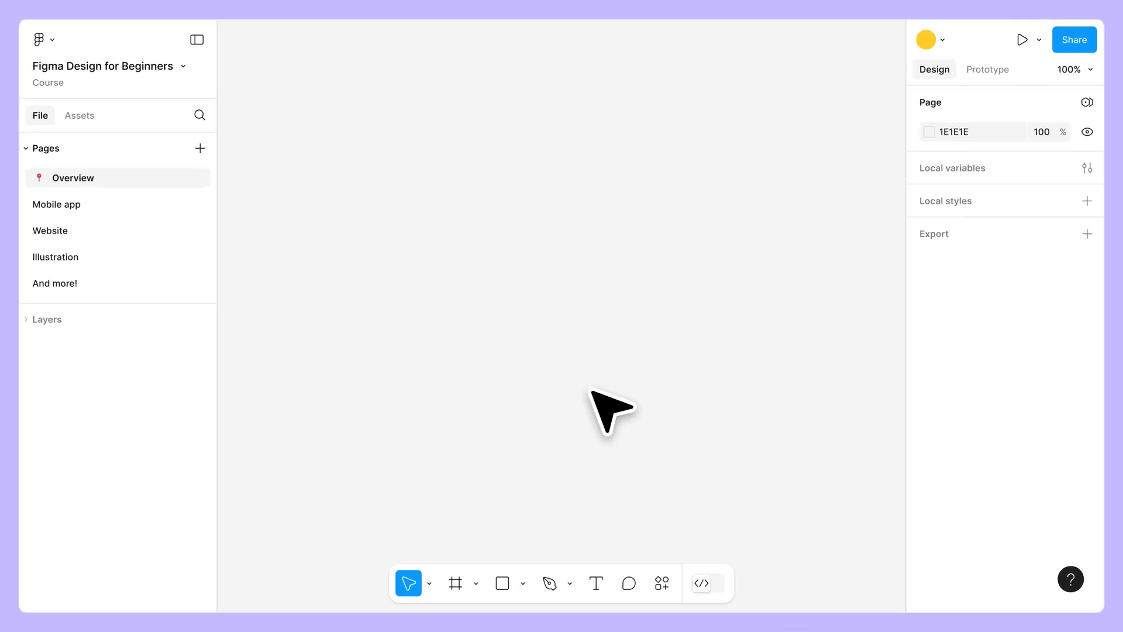
Write Welcome!! on the Overview canvas, then visit the Mobile app, Website, icons and And more! pages
type("Welcome!!")
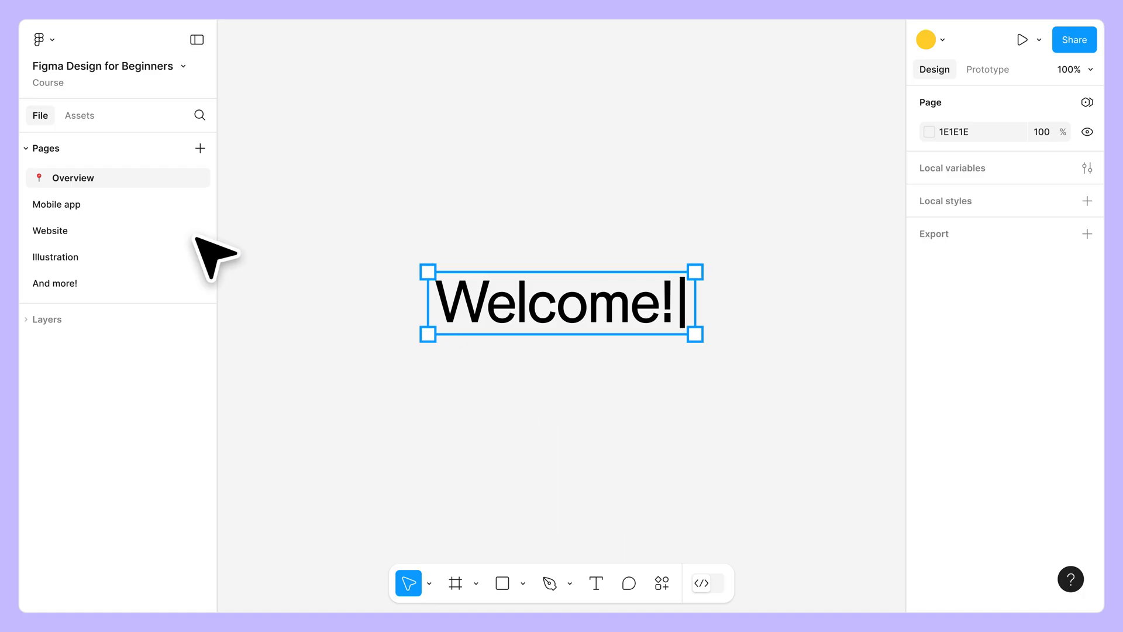
left_click(56, 203)
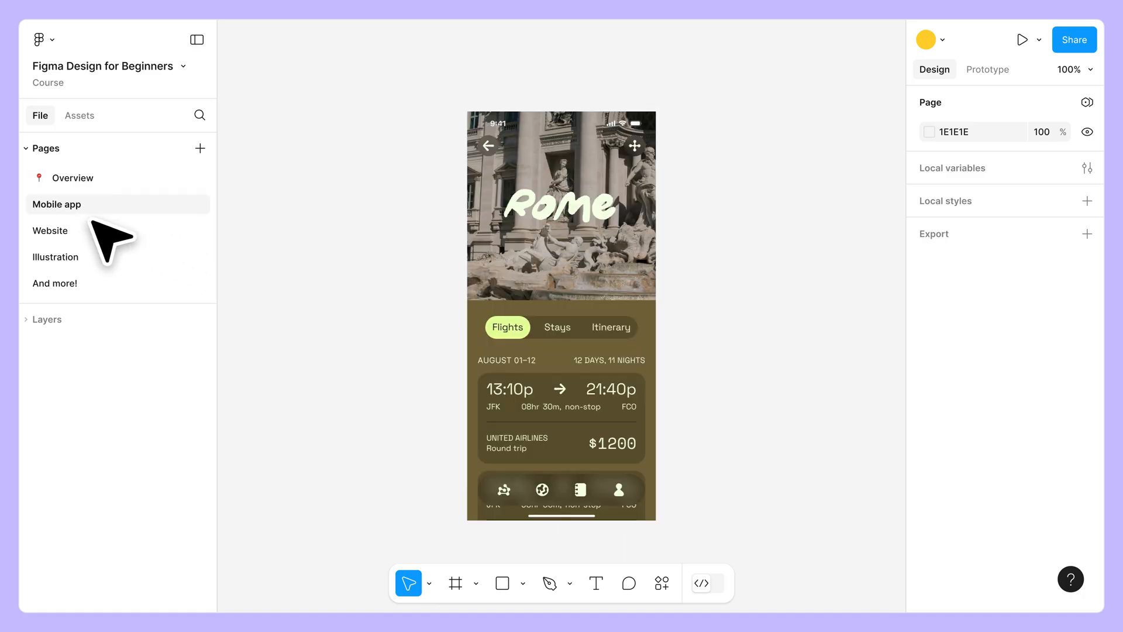
left_click(51, 231)
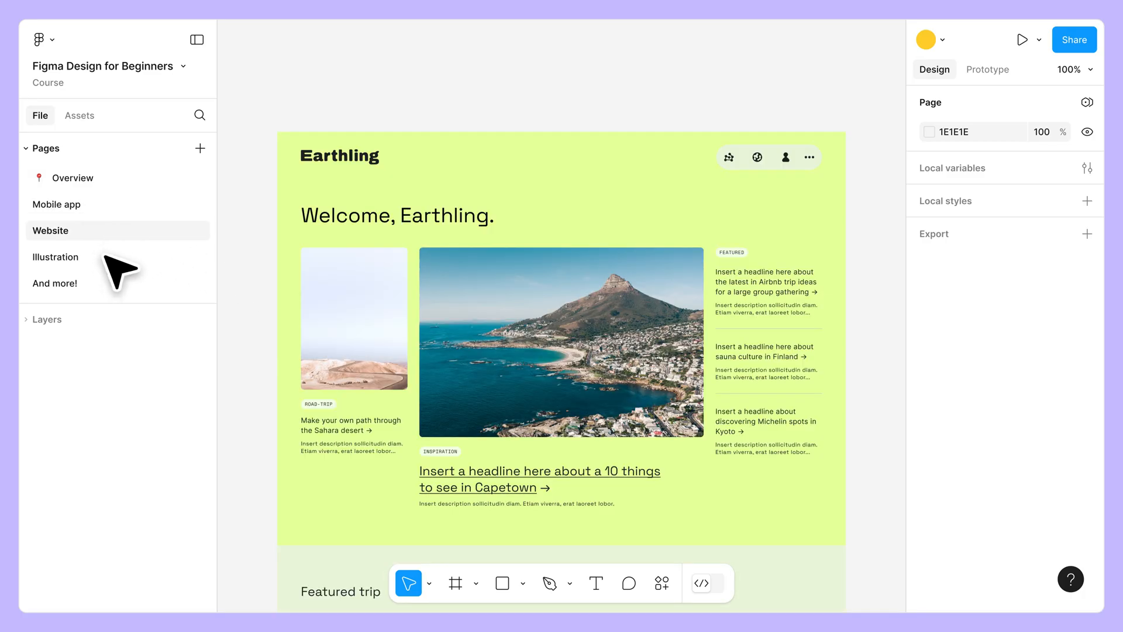
left_click(55, 283)
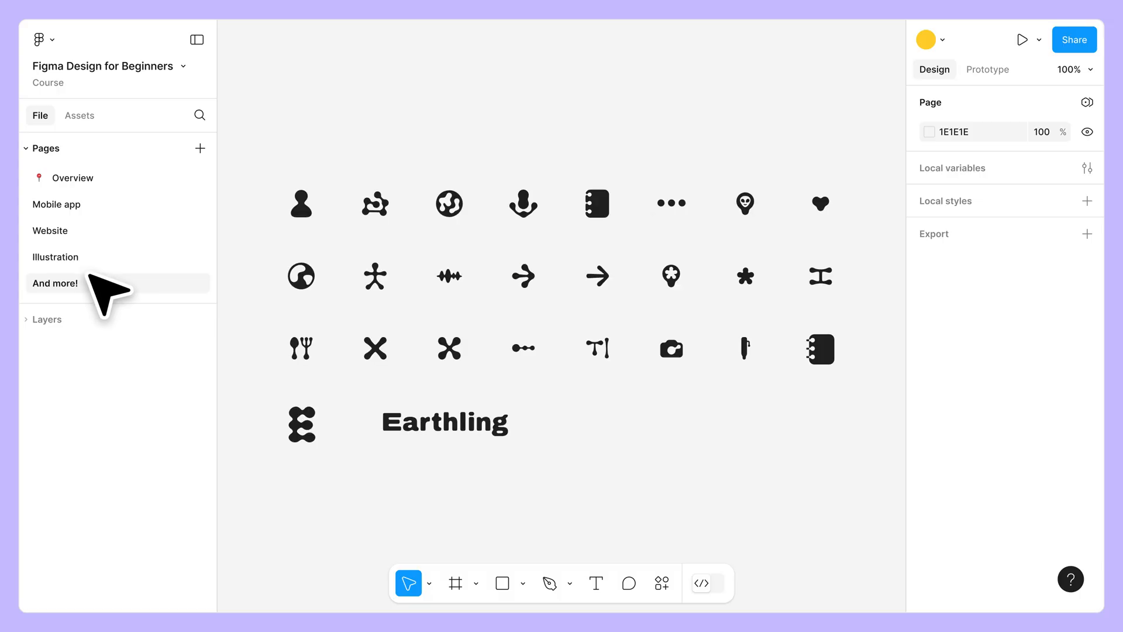
left_click(548, 582)
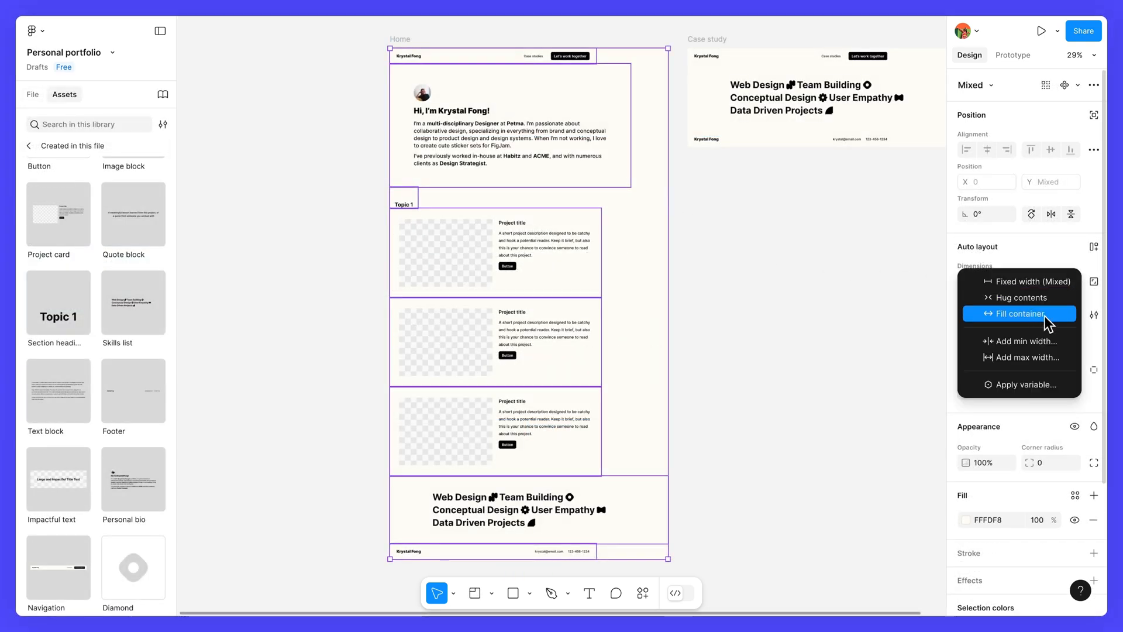
Set the sections' auto layout width to Fill container
left_click(1018, 314)
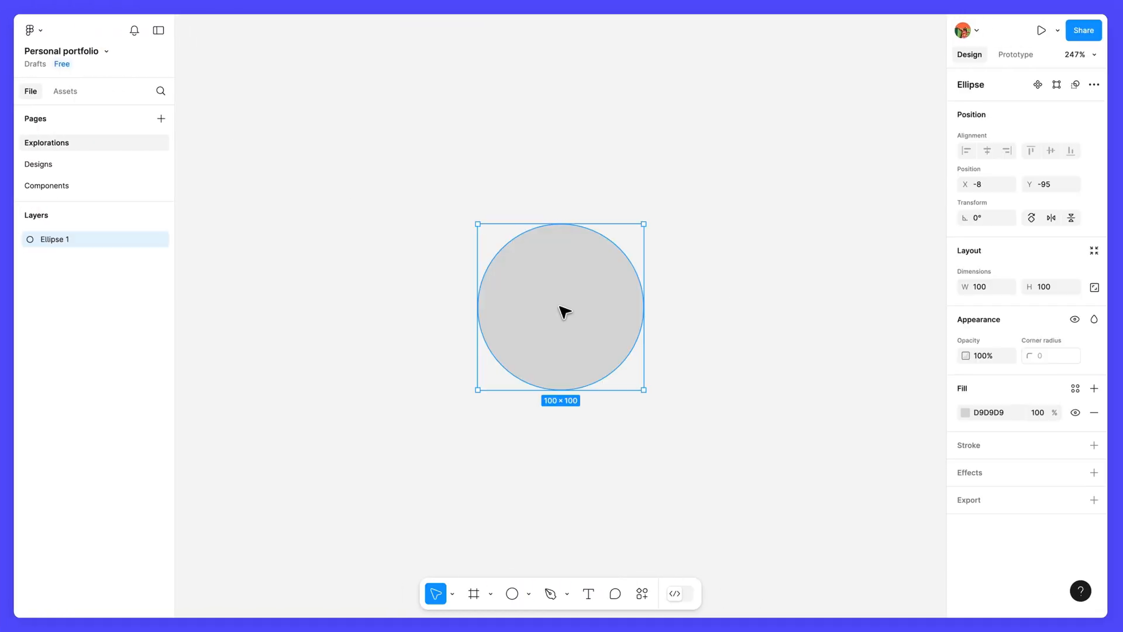
Play the Petma Design System prototype and use Back to top in the preview
left_click(1041, 30)
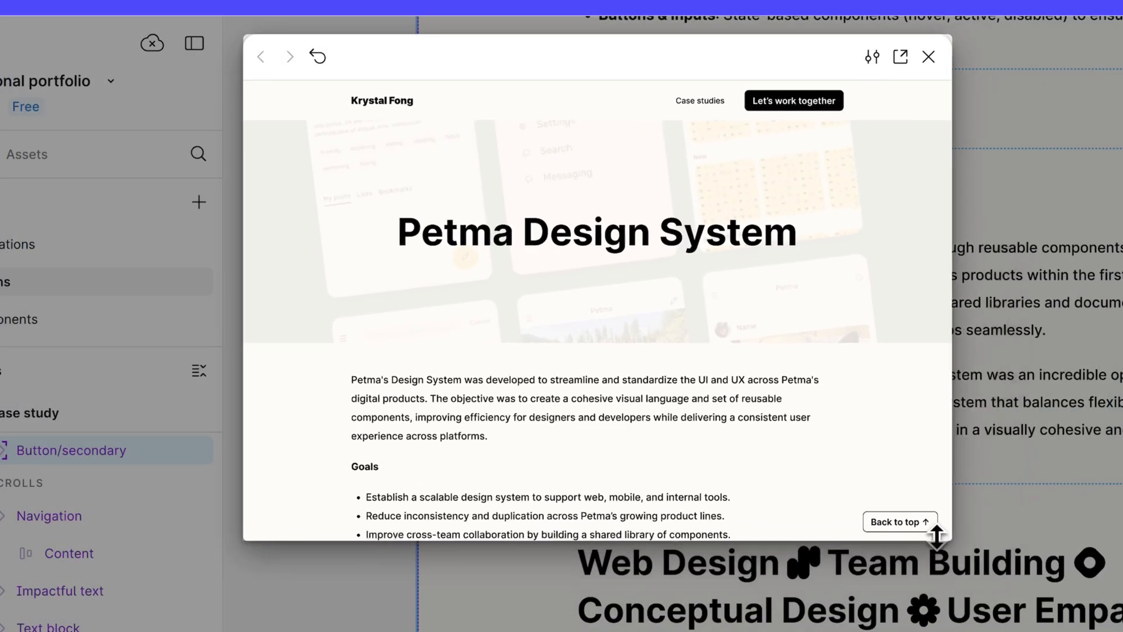
left_click(928, 57)
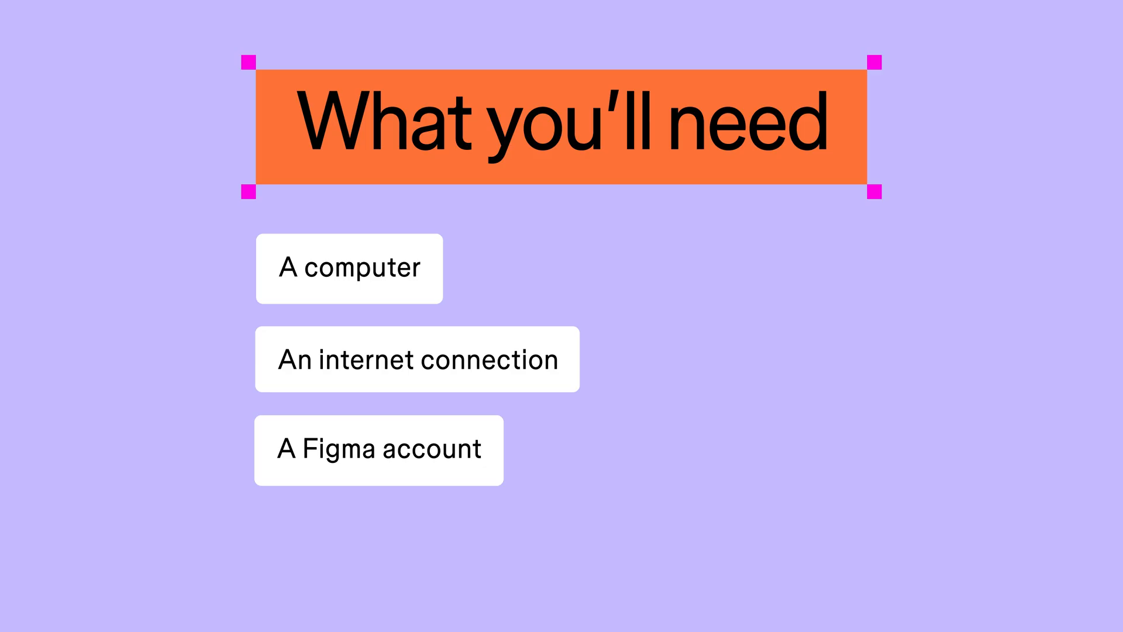
Turn the An internet connection card green on the What you'll need slide
left_click(416, 359)
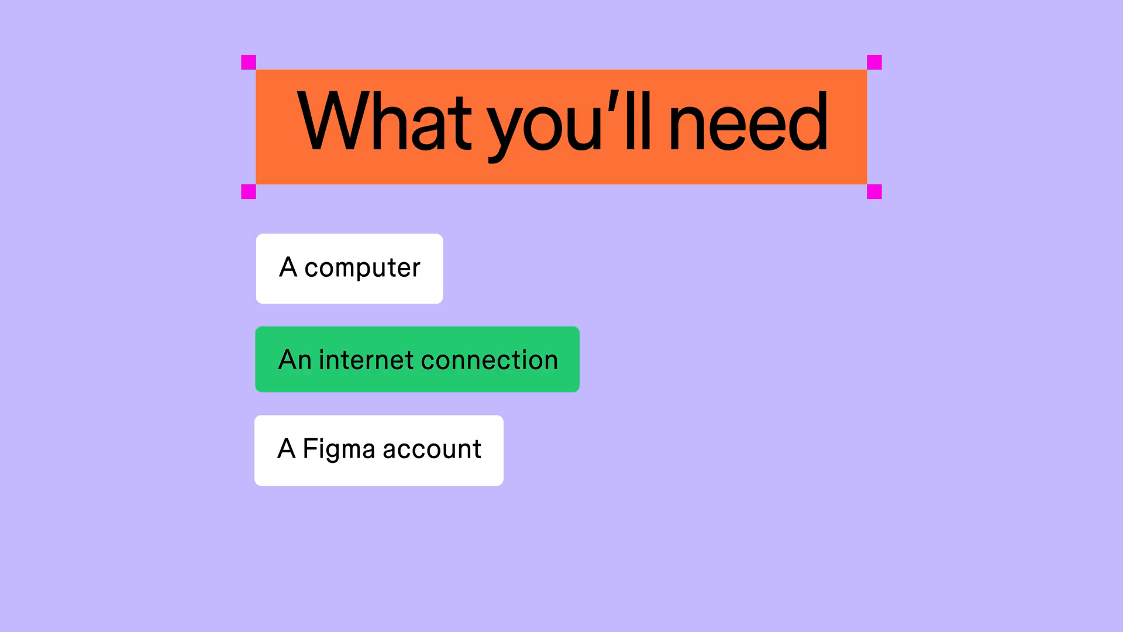
left_click(378, 450)
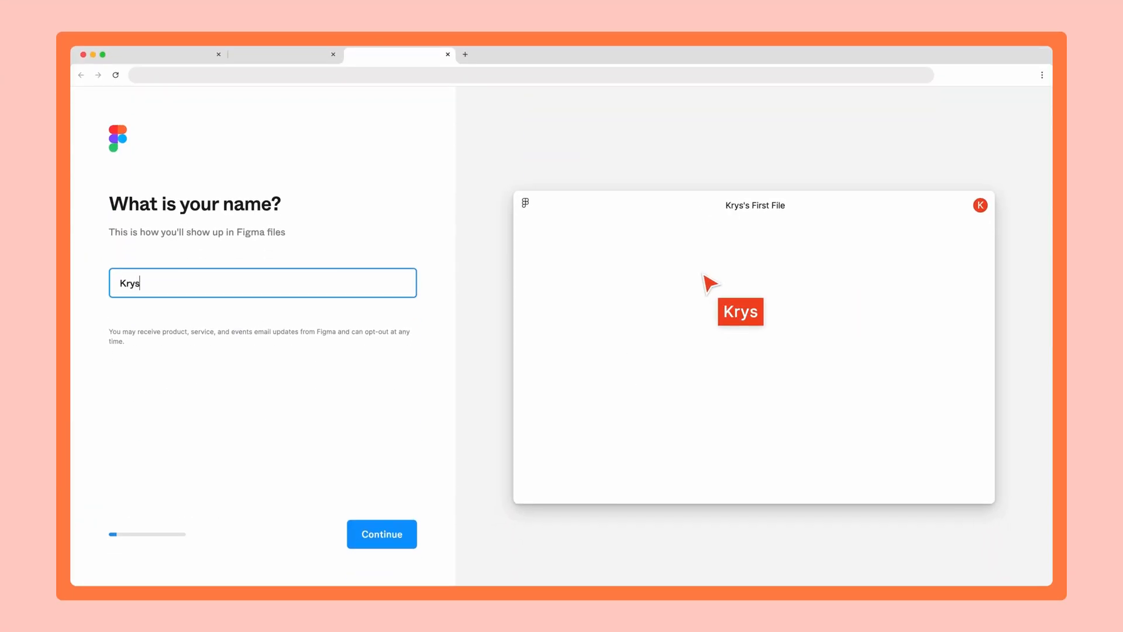
Complete the signup name to Krystal so the preview reads Krystal's First File
type("tal")
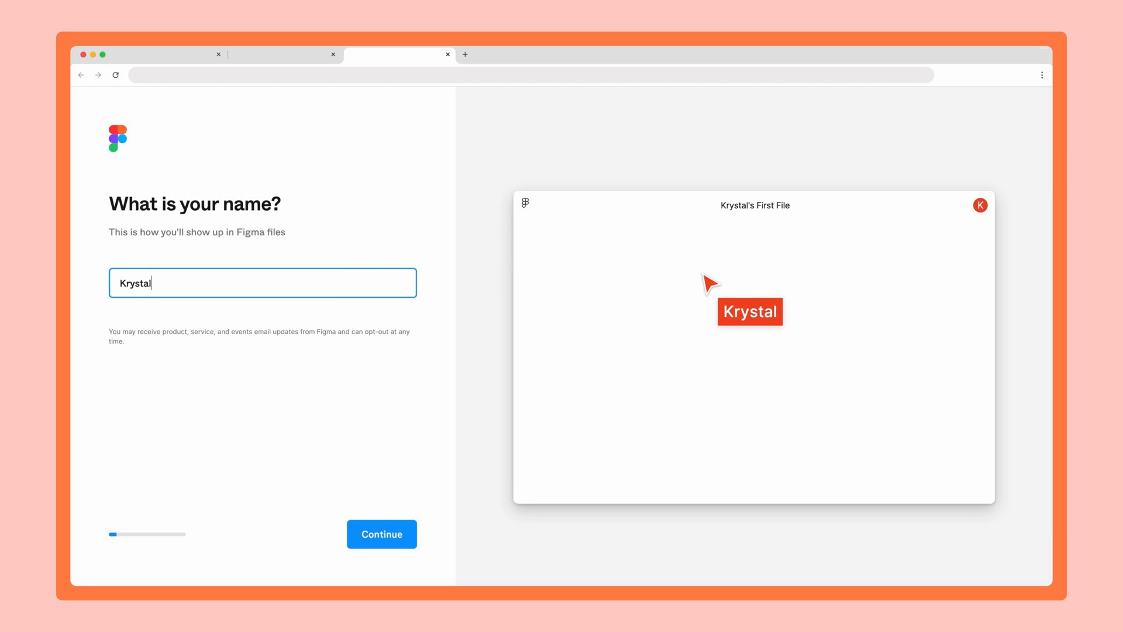